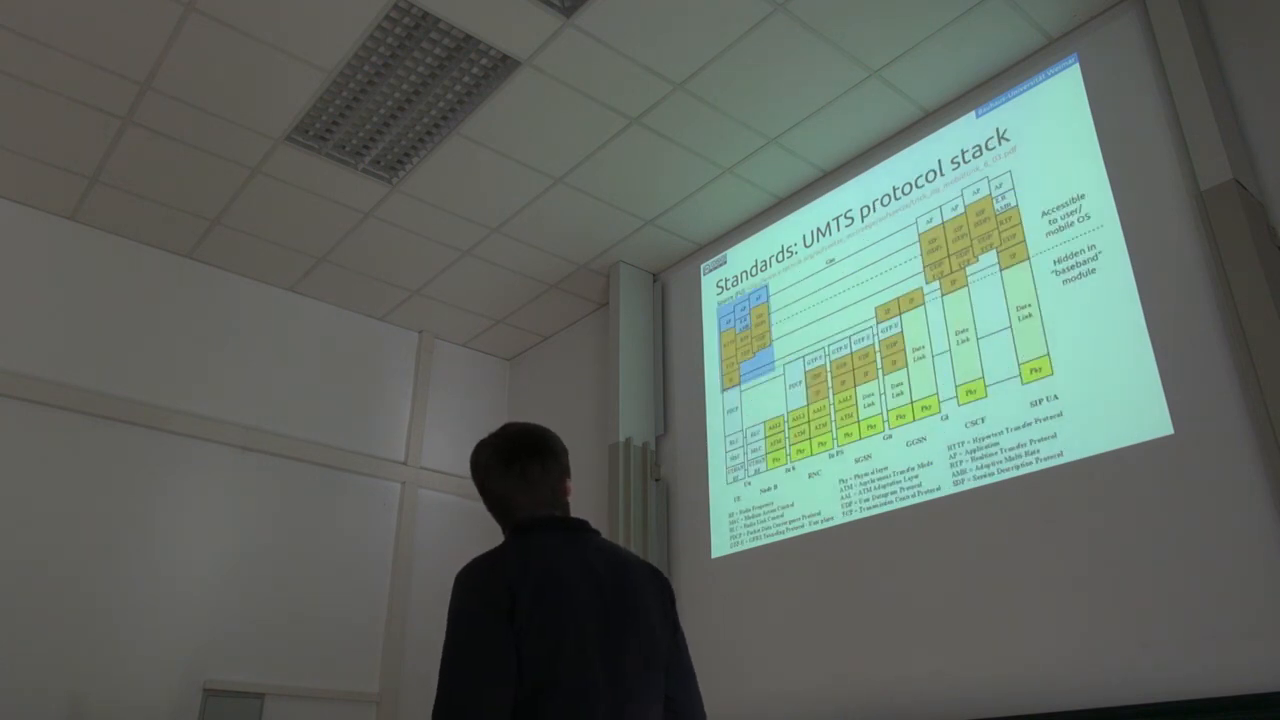
pyautogui.press('Right')
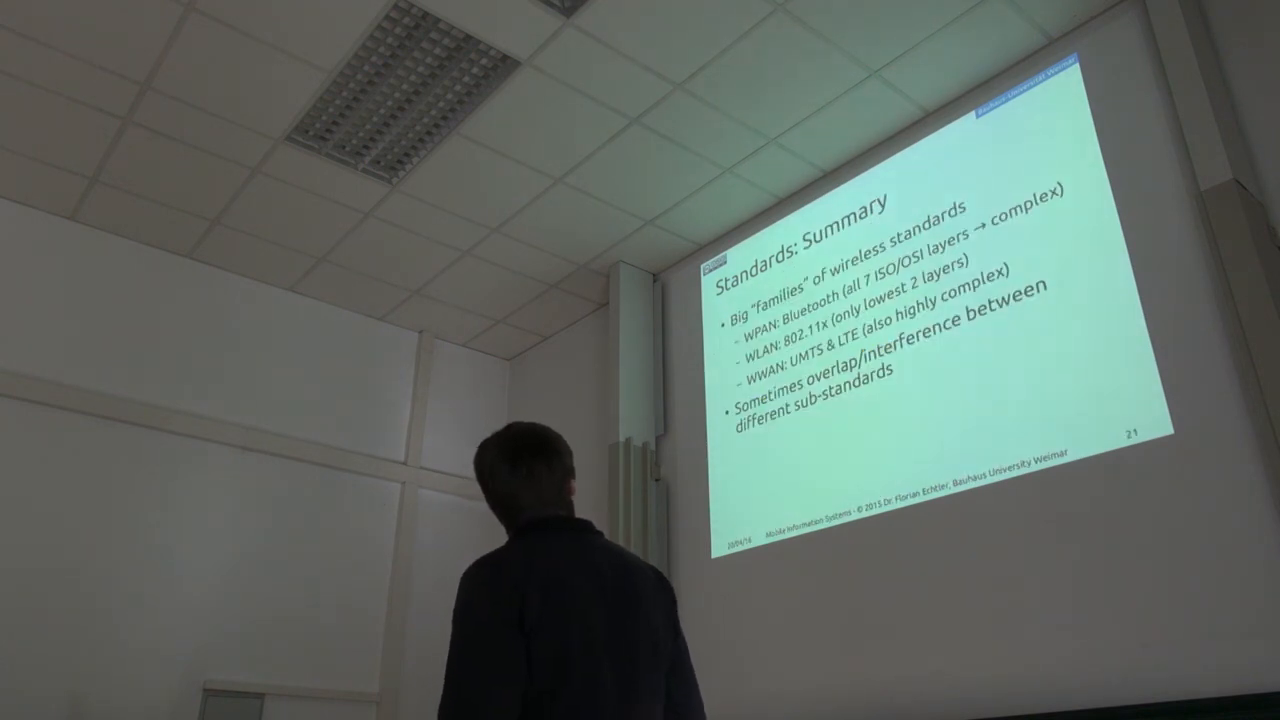